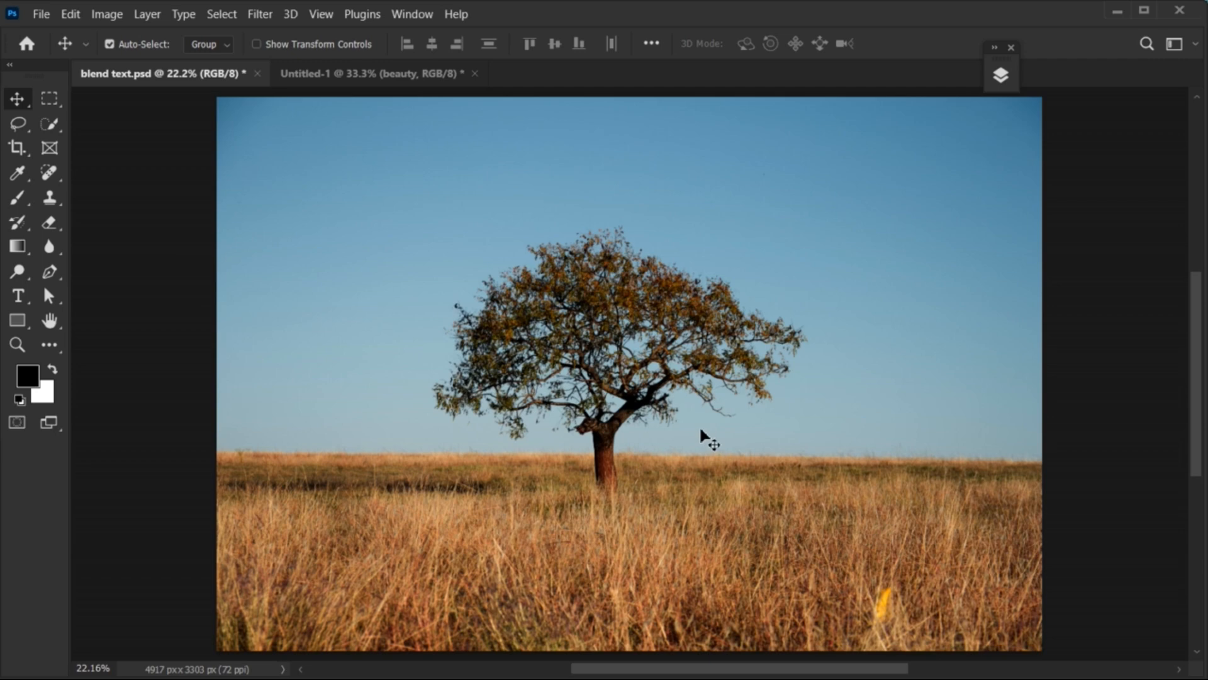
- Add a text line reading BEAUTY on the canvas beside the tree with the Horizontal Type tool
{"action": "left_click", "coordinate": [17, 296]}
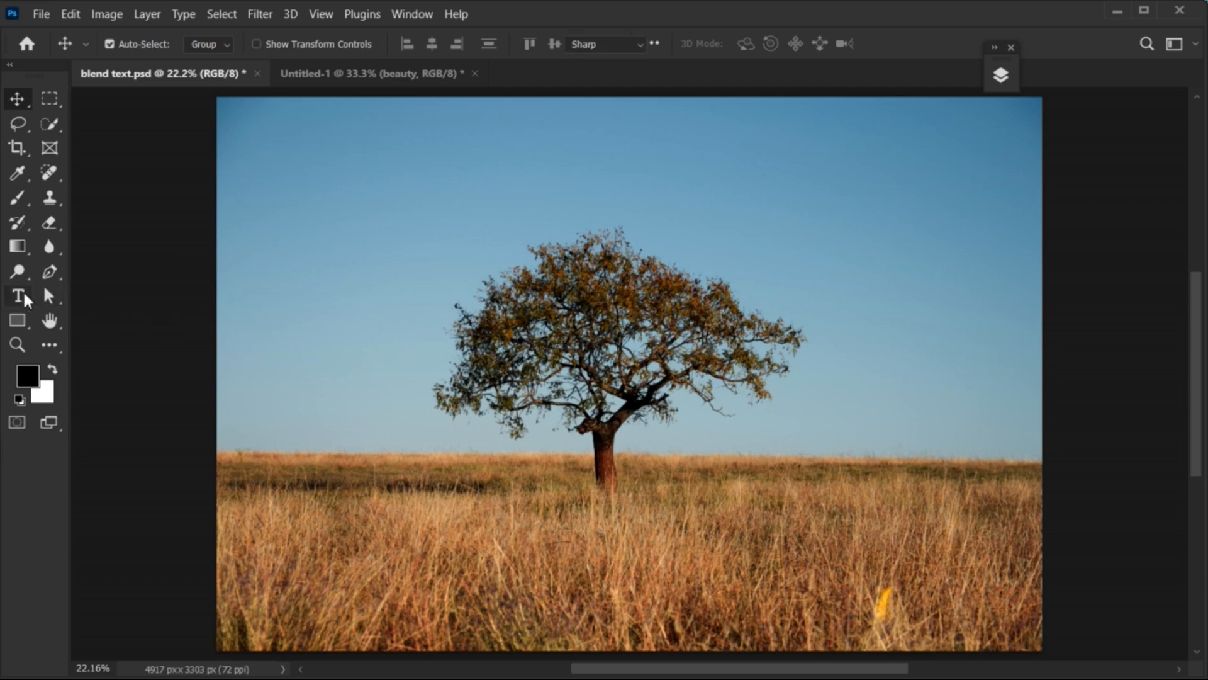
{"action": "left_click", "coordinate": [16, 294]}
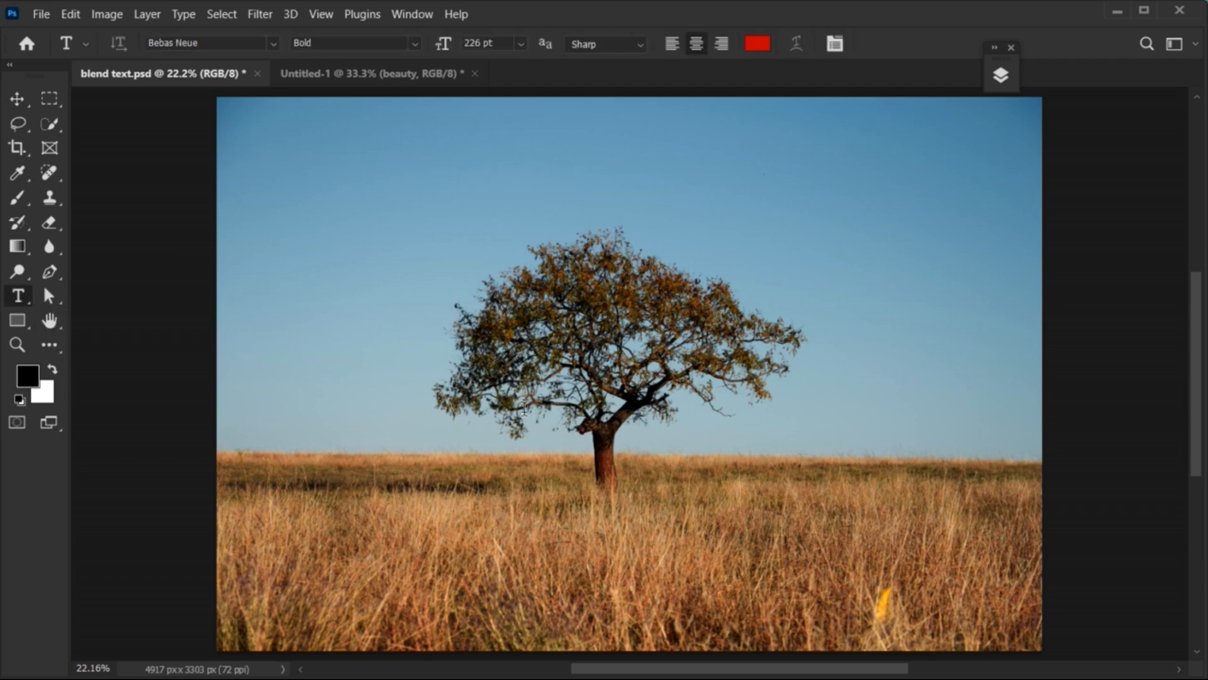
{"action": "type", "text": "B"}
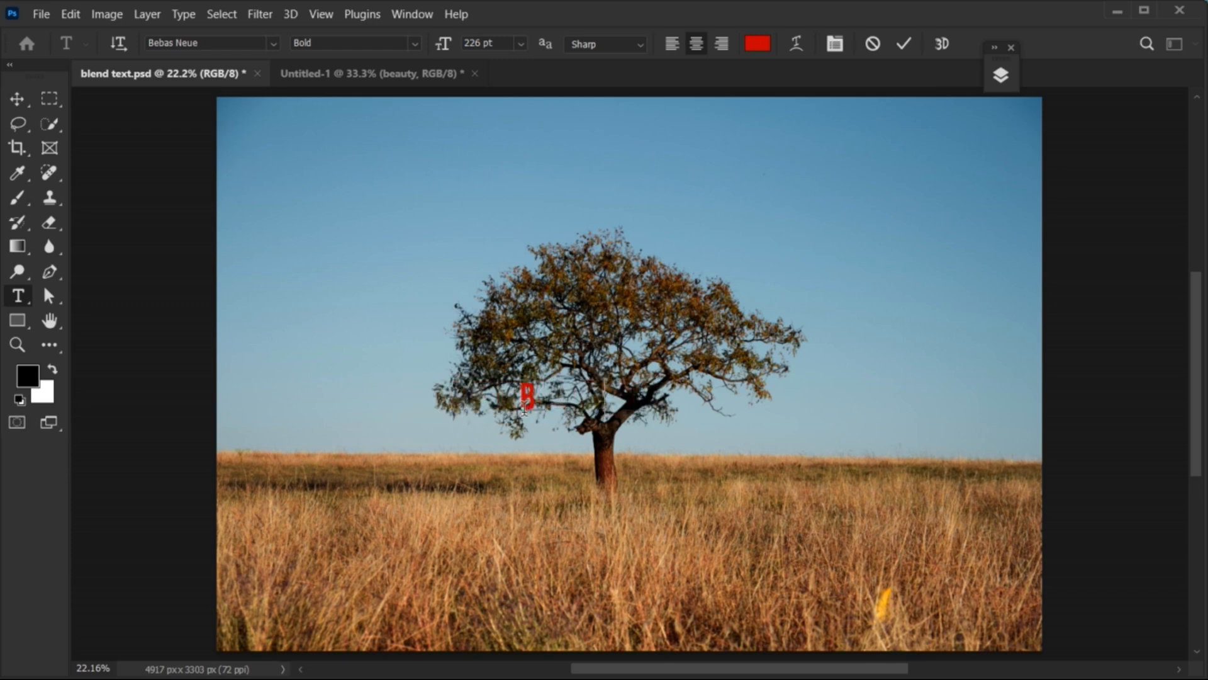
{"action": "type", "text": "BEAUTY"}
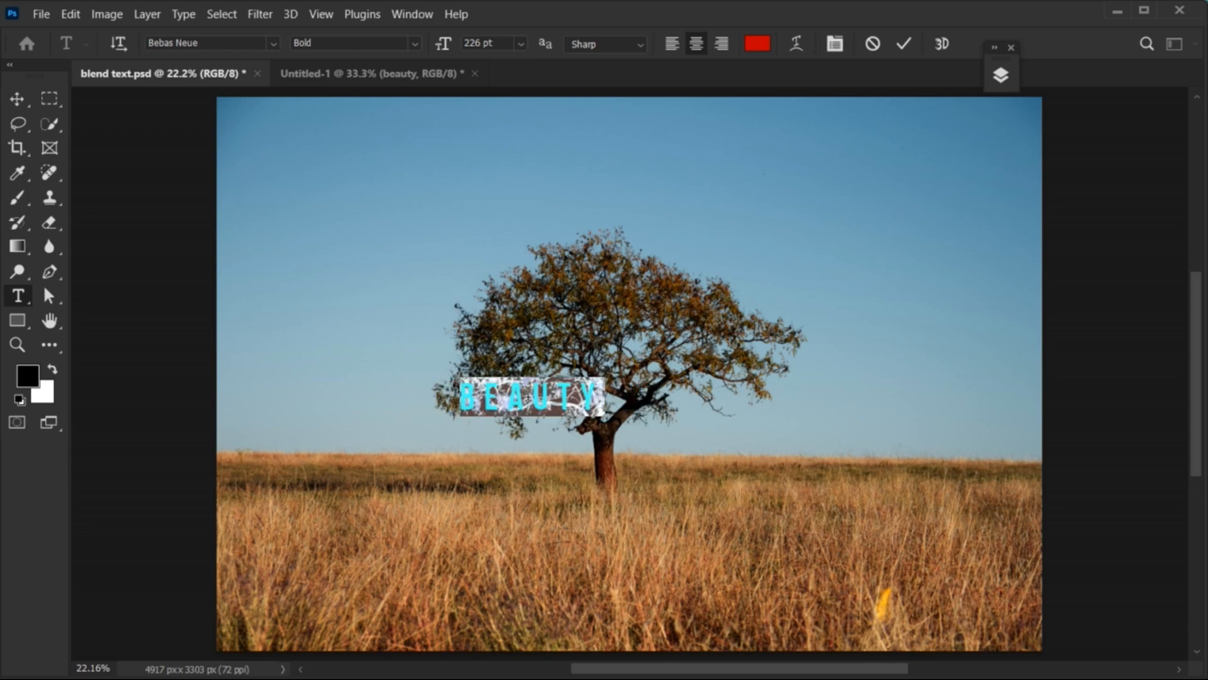
- Set the BEAUTY text to ITC Franklin Gothic Std Heavy and change its colour to white
{"action": "left_click", "coordinate": [208, 42]}
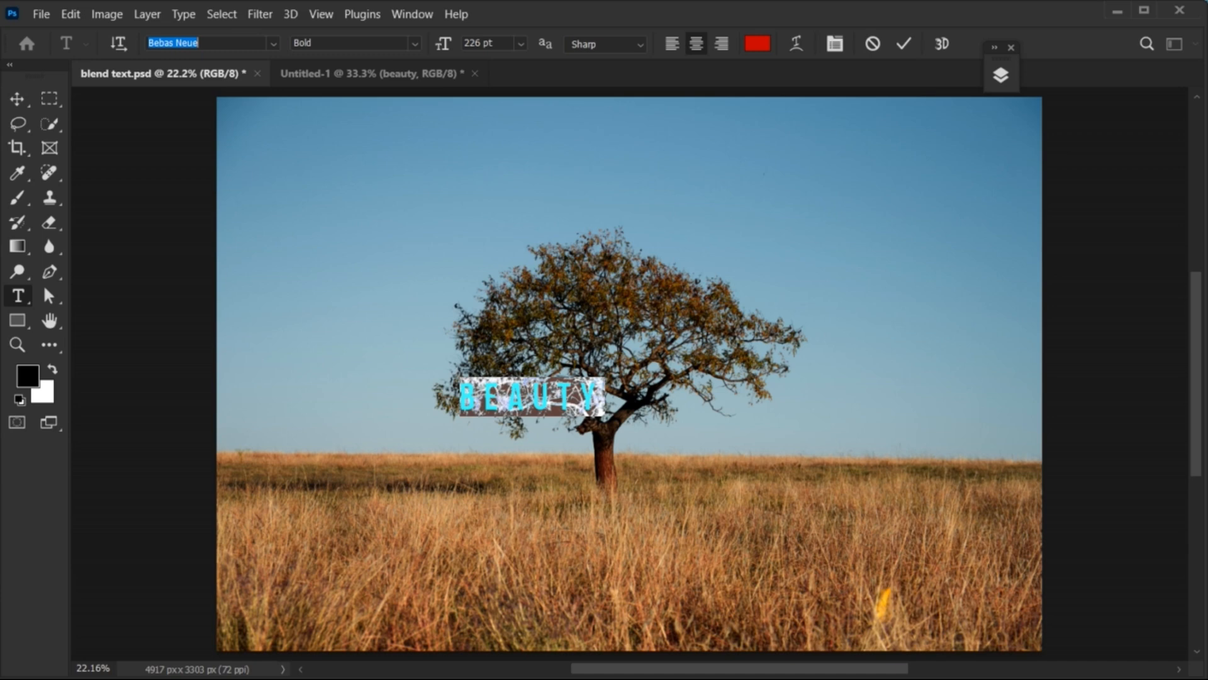
{"action": "type", "text": "itc frankl"}
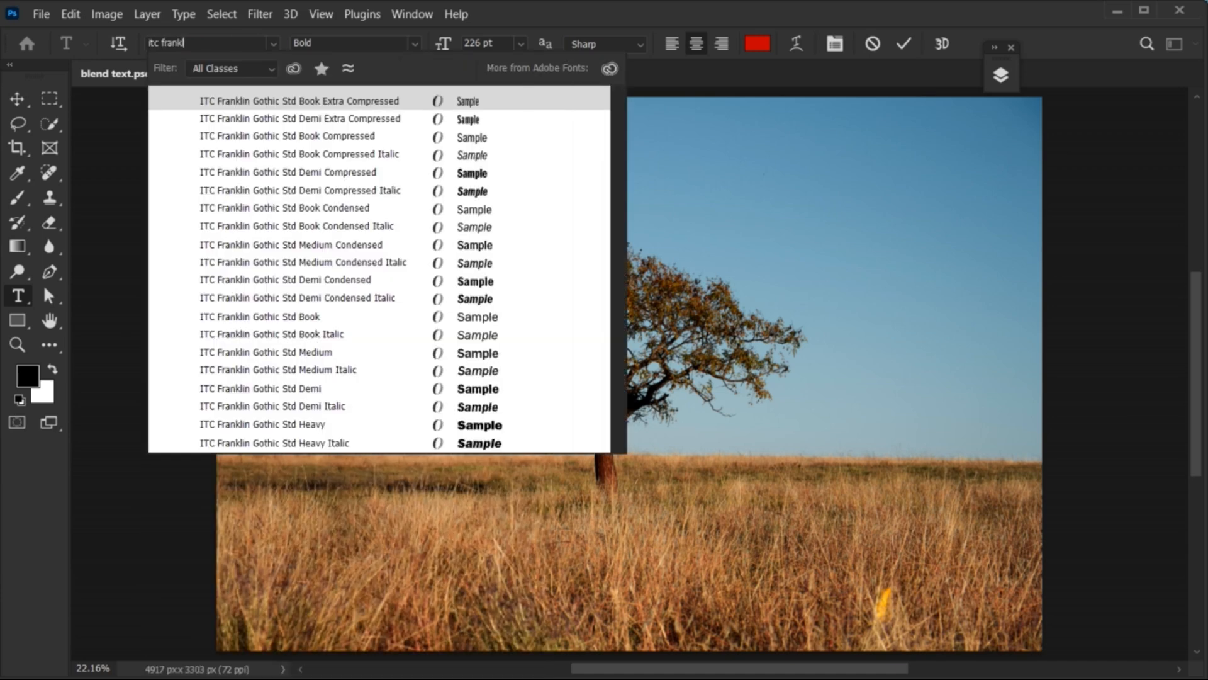
{"action": "left_click", "coordinate": [260, 389]}
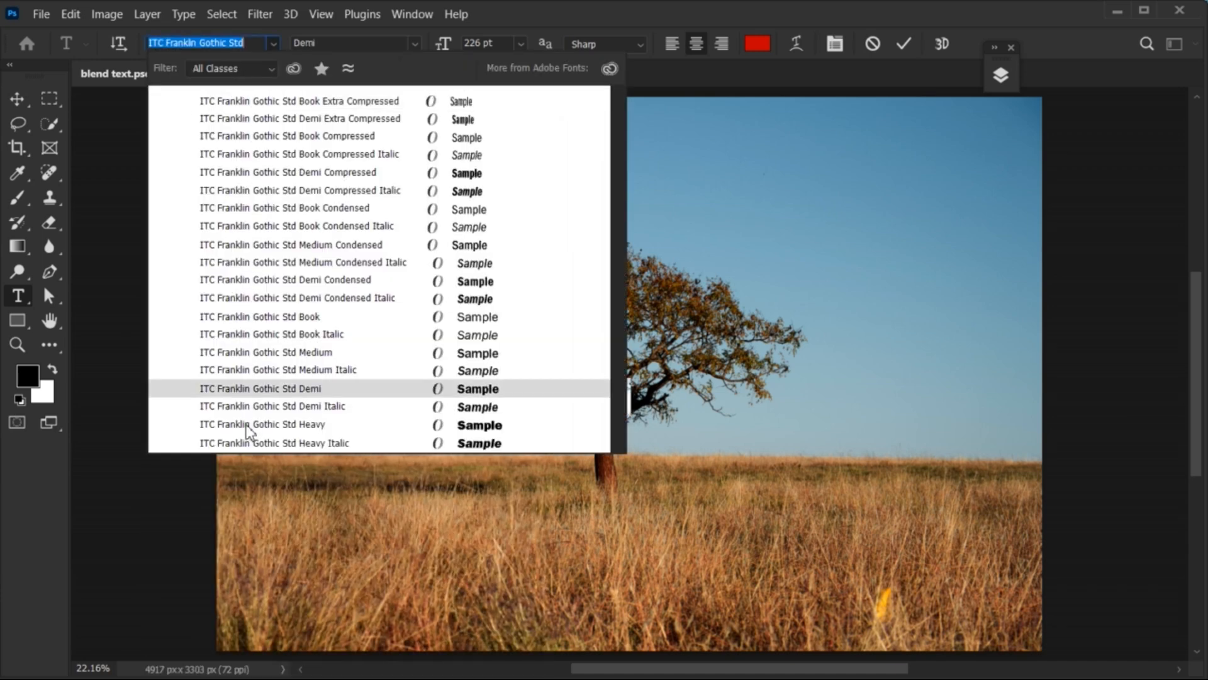
{"action": "left_click", "coordinate": [261, 424]}
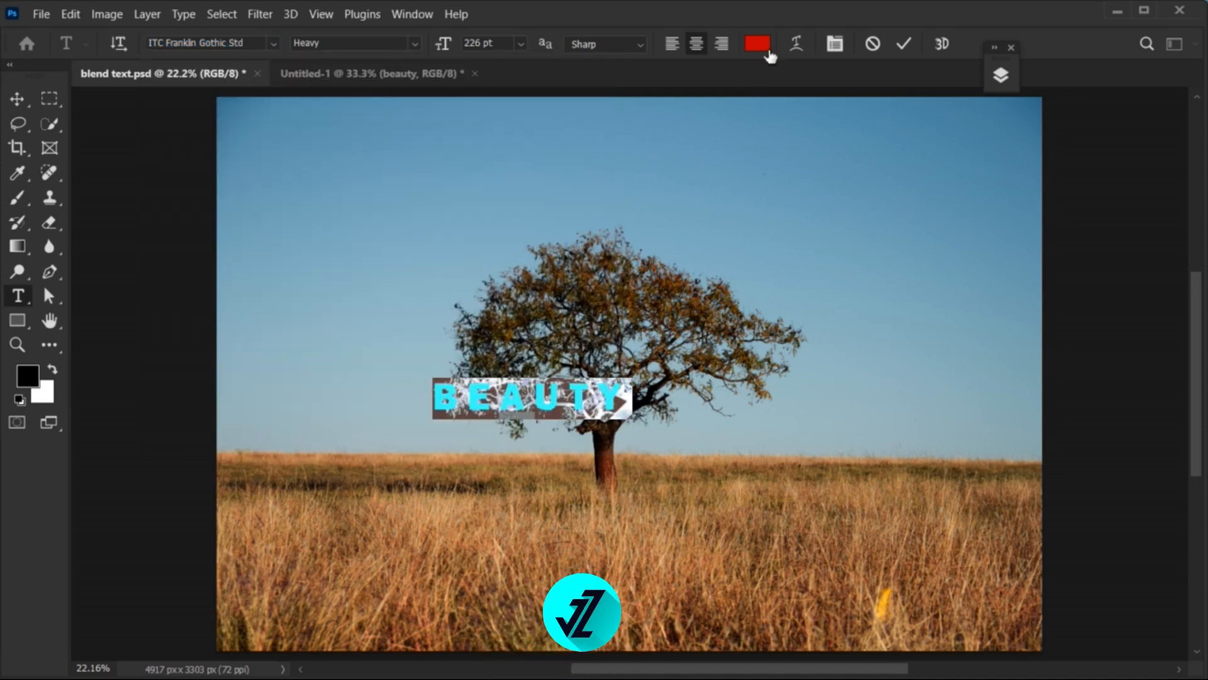
{"action": "left_click", "coordinate": [757, 42]}
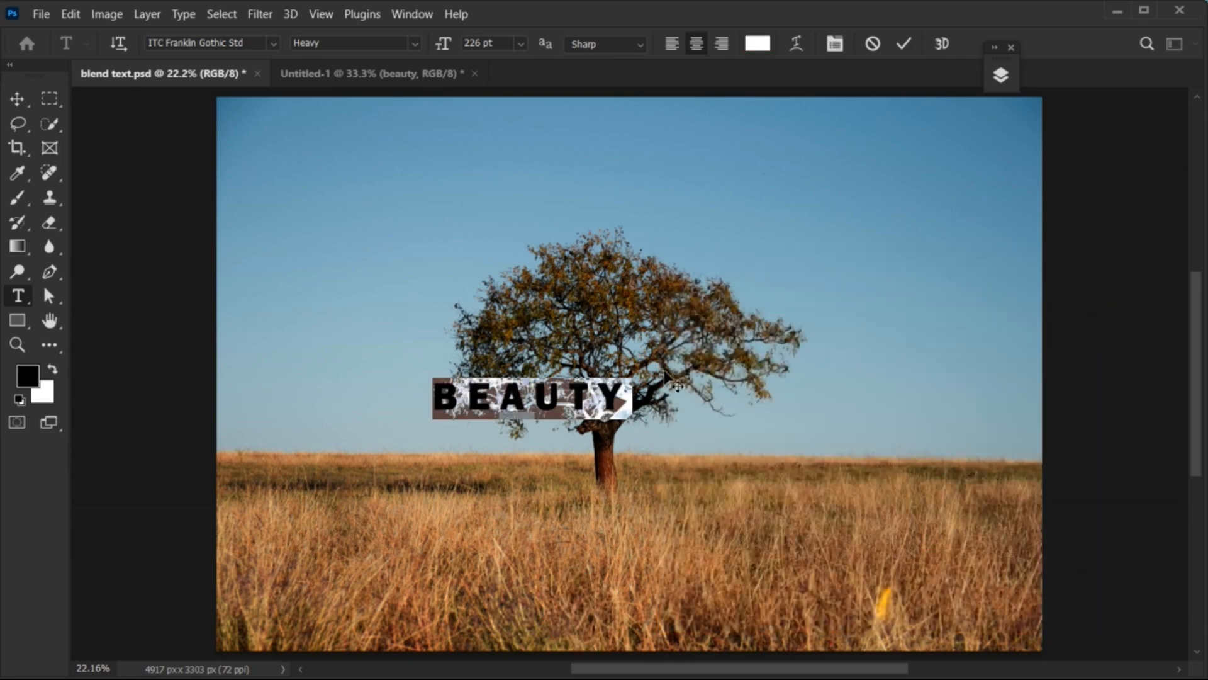
- Tighten the letter tracking of BEAUTY to 50 in the Character panel
{"action": "key", "text": "ctrl+t"}
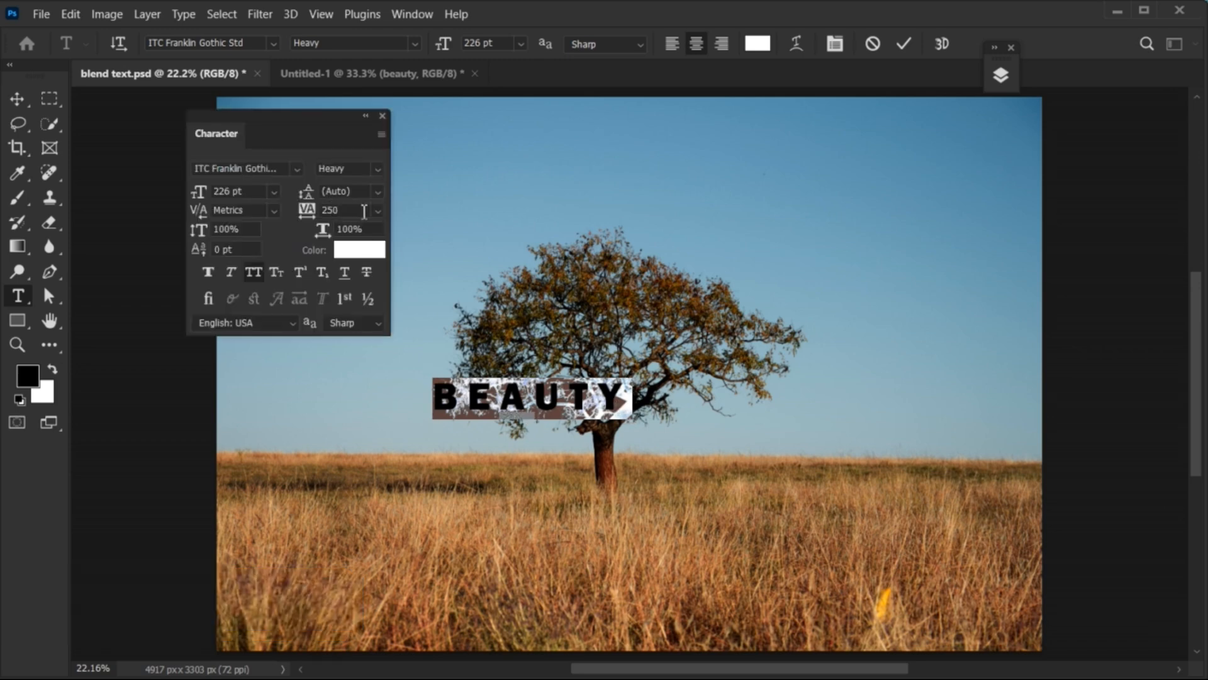
{"action": "type", "text": "50"}
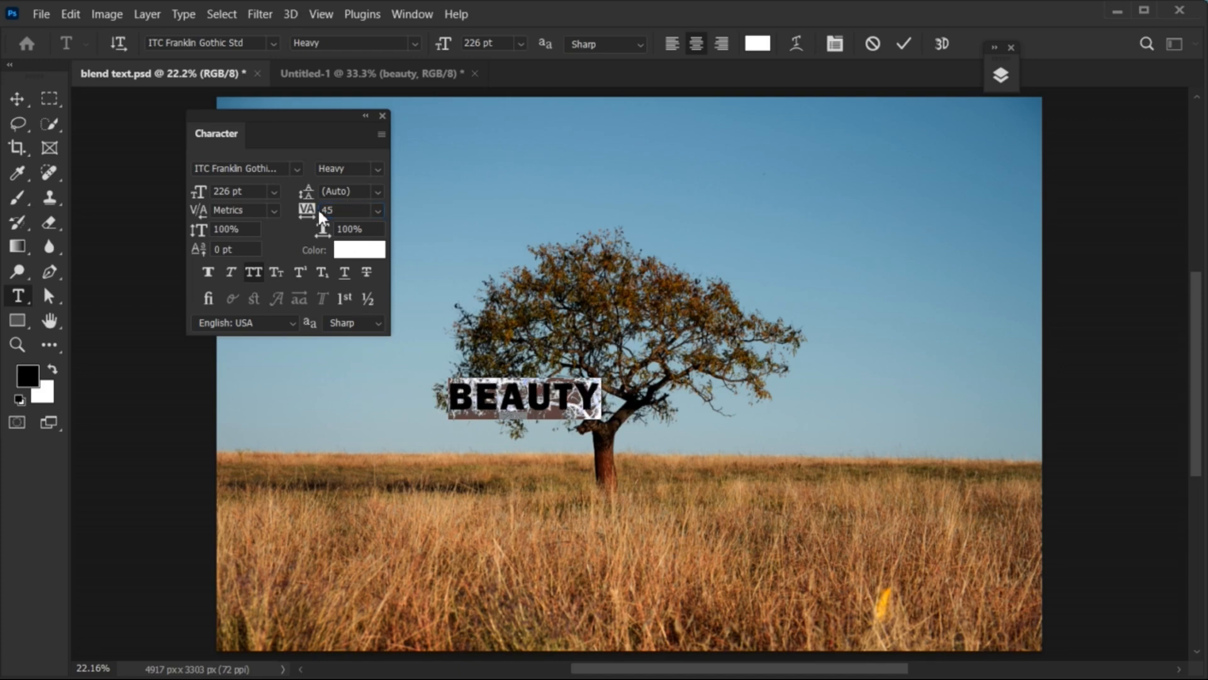
{"action": "left_click", "coordinate": [381, 116]}
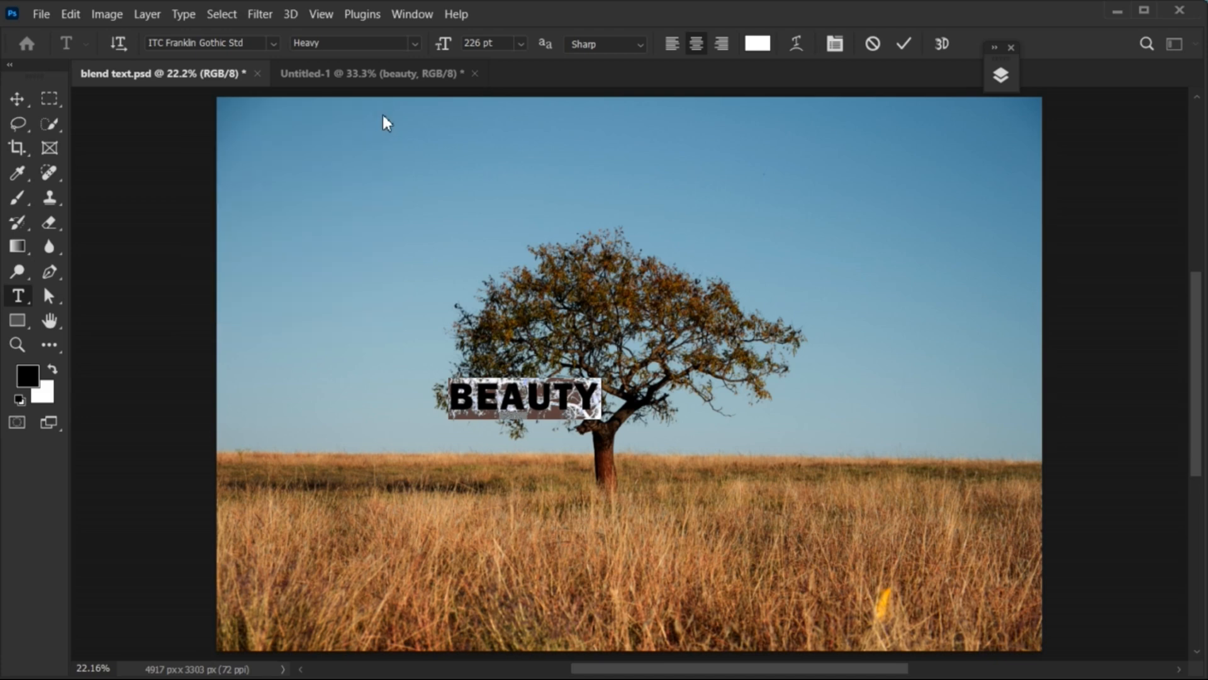
- Commit the text and scale BEAUTY up to span the photo across the tree
{"action": "left_click", "coordinate": [903, 43]}
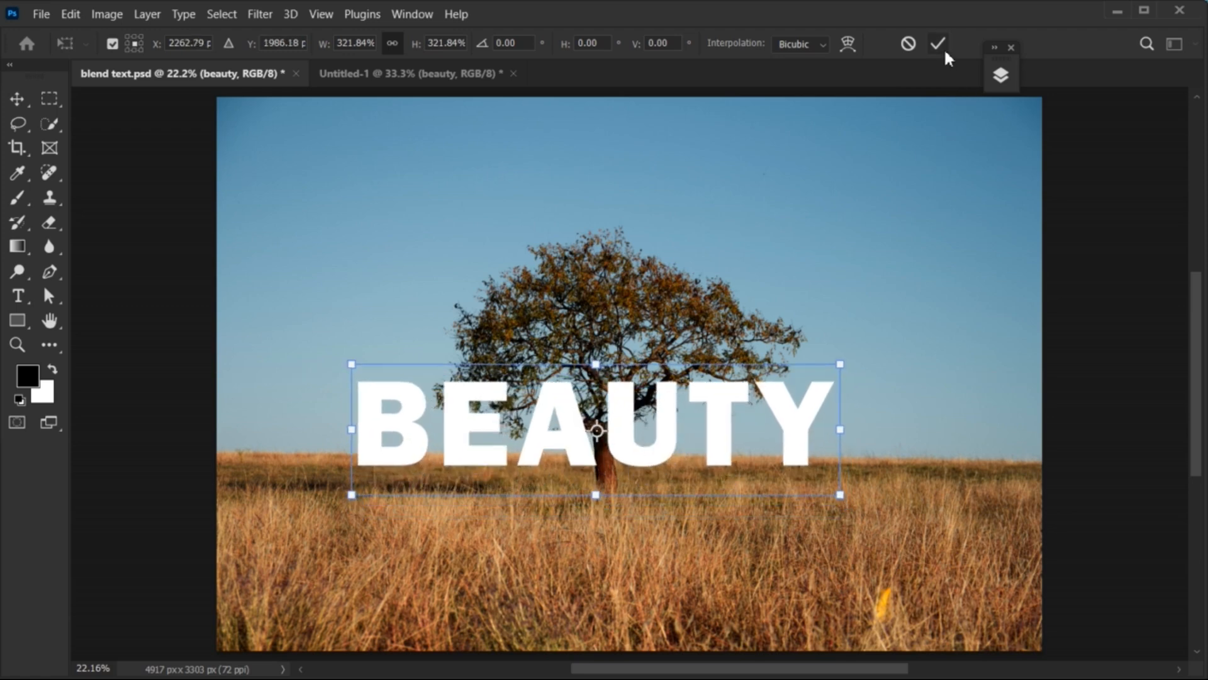
{"action": "left_click", "coordinate": [937, 43]}
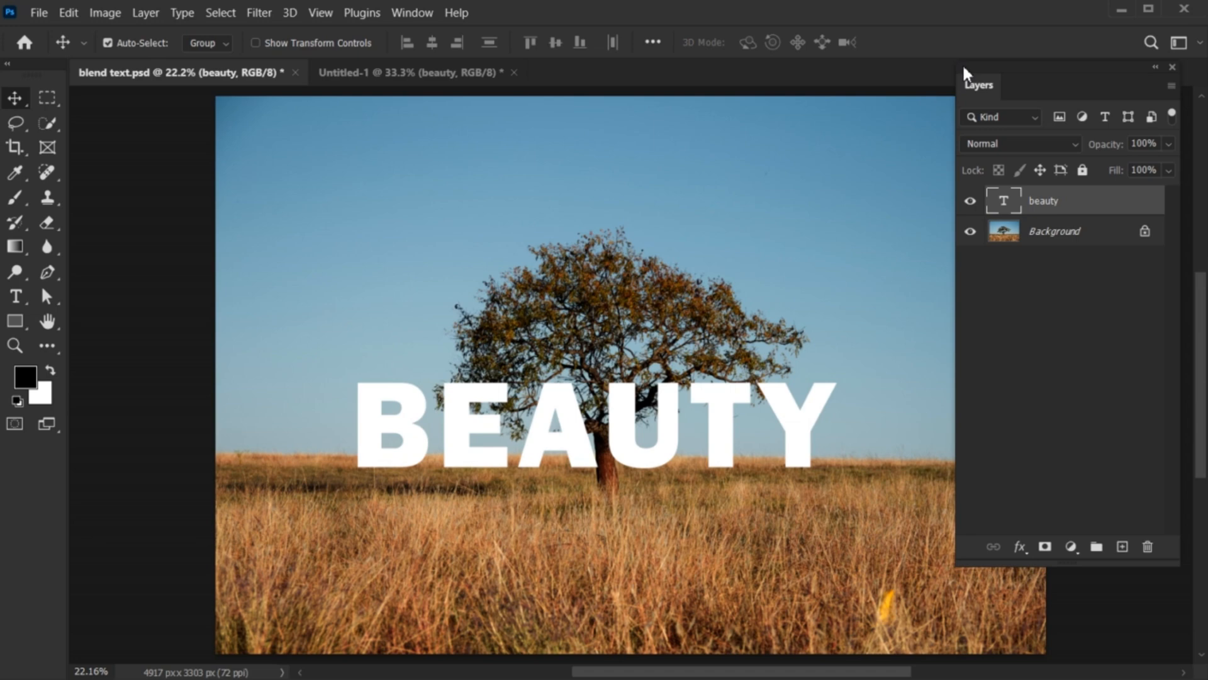
- Show the Layers panel and bring up Blending Options for the beauty text layer
{"action": "left_click", "coordinate": [412, 13]}
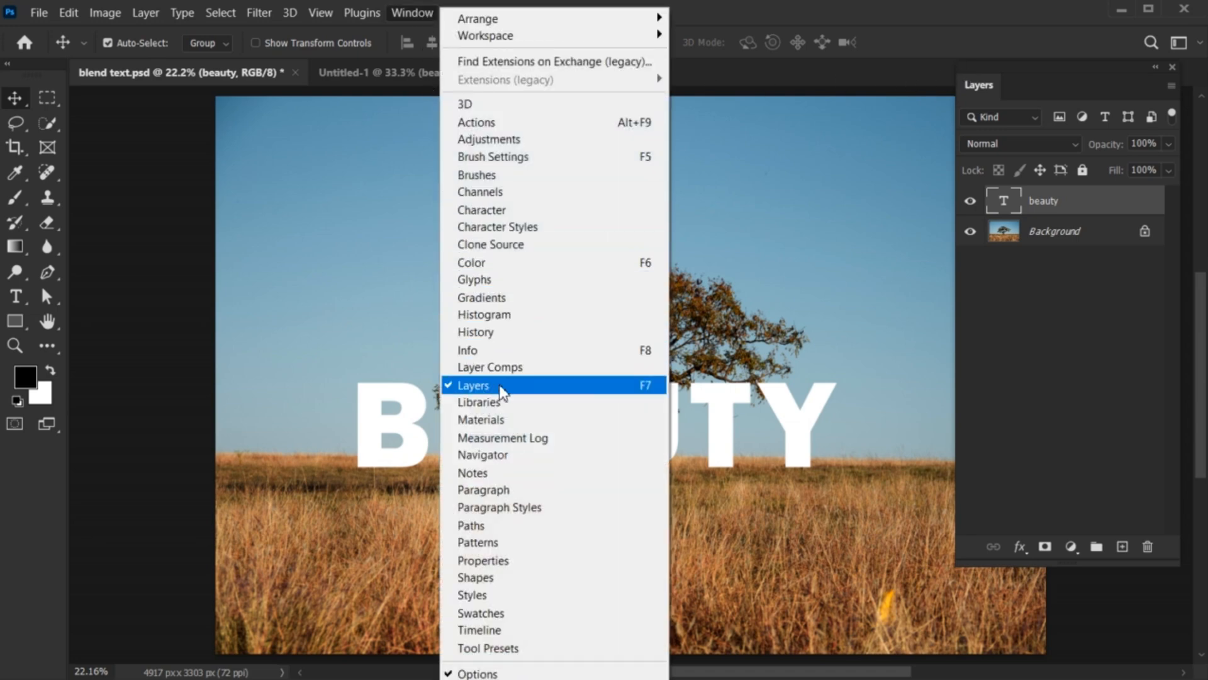
{"action": "left_click", "coordinate": [472, 386]}
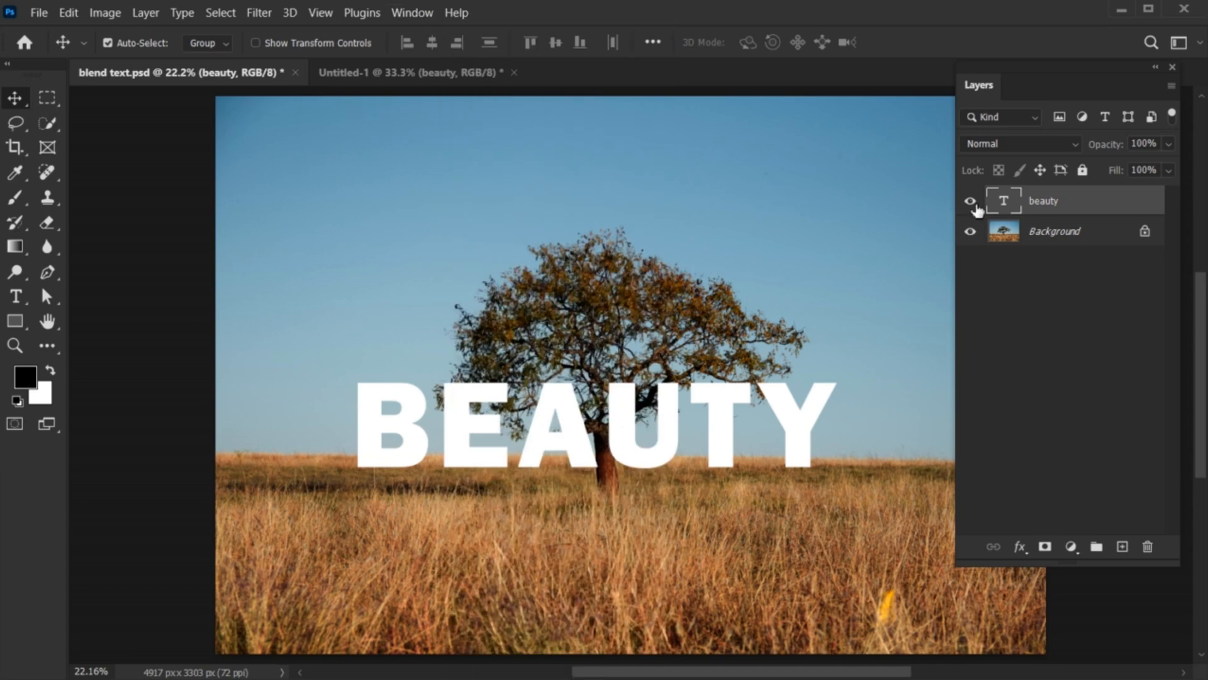
{"action": "right_click", "coordinate": [1045, 201]}
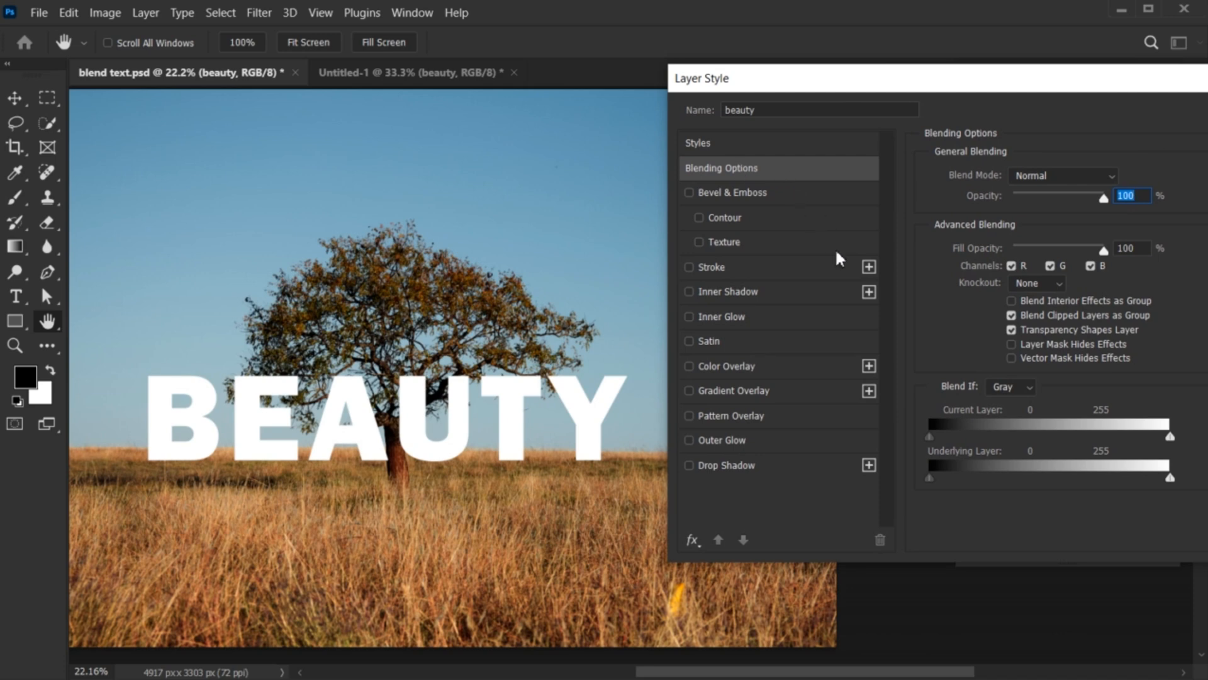
- Set Blend If to Green and split the Underlying Layer black slider to 113/175 so the tree shows through
{"action": "left_click", "coordinate": [1010, 386]}
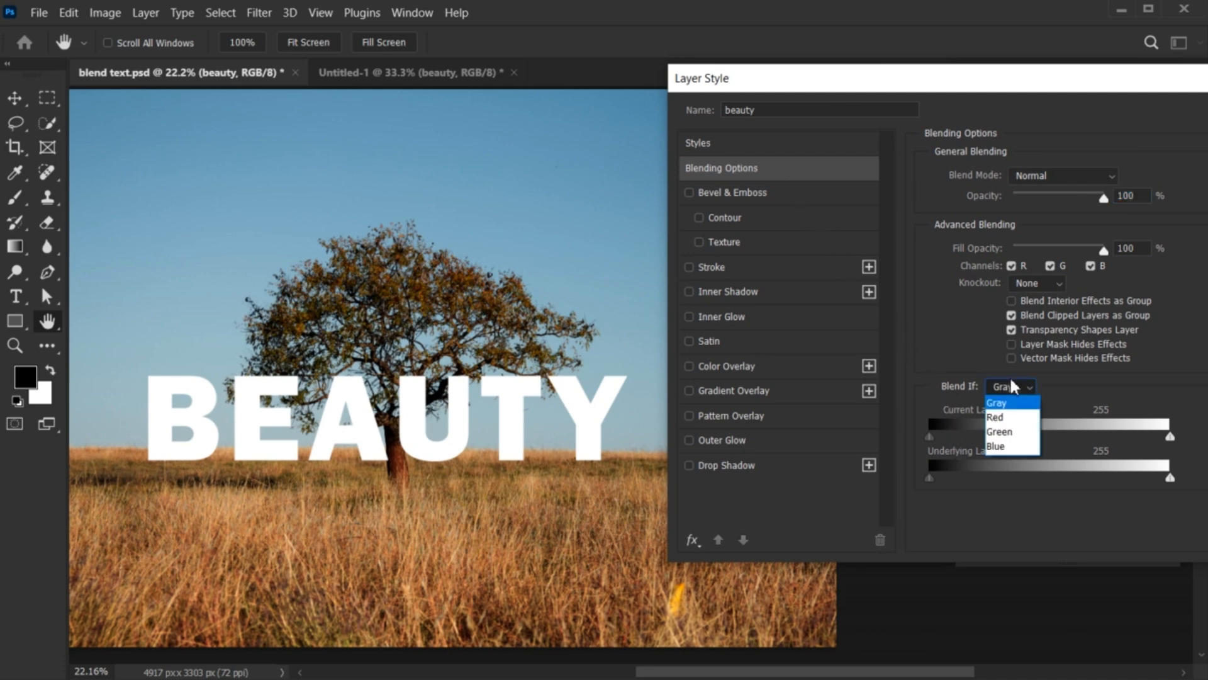
{"action": "left_click", "coordinate": [1001, 432]}
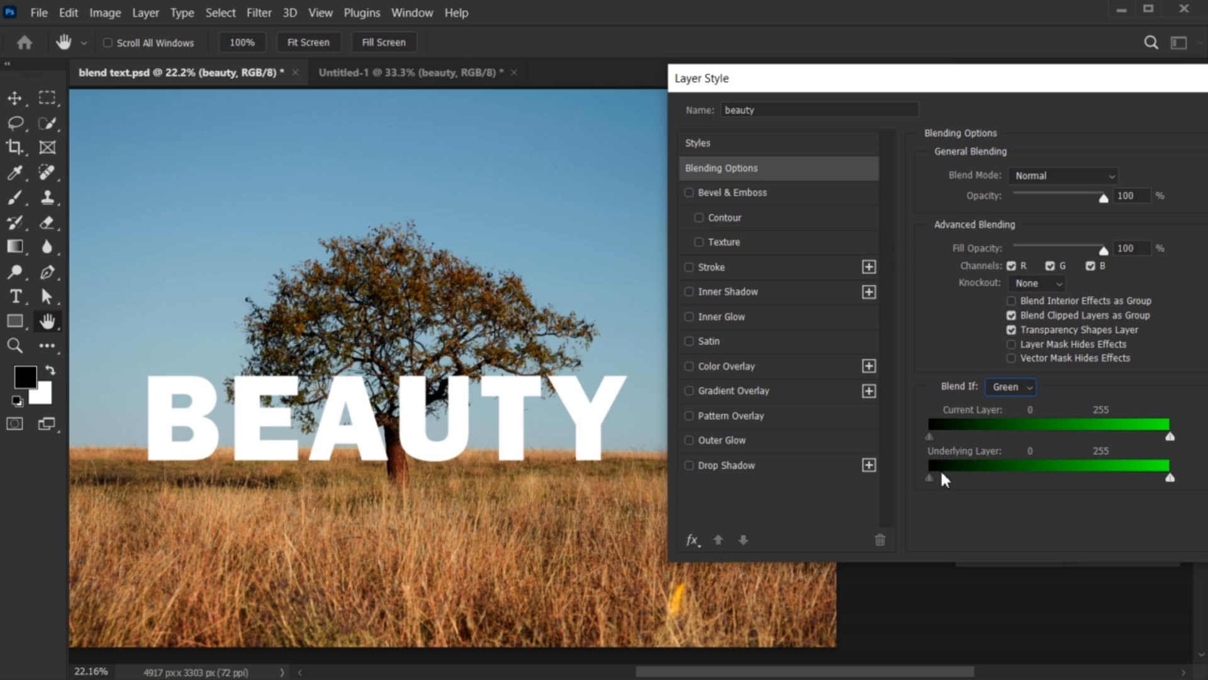
{"action": "left_click_drag", "start_coordinate": [931, 478], "coordinate": [951, 478]}
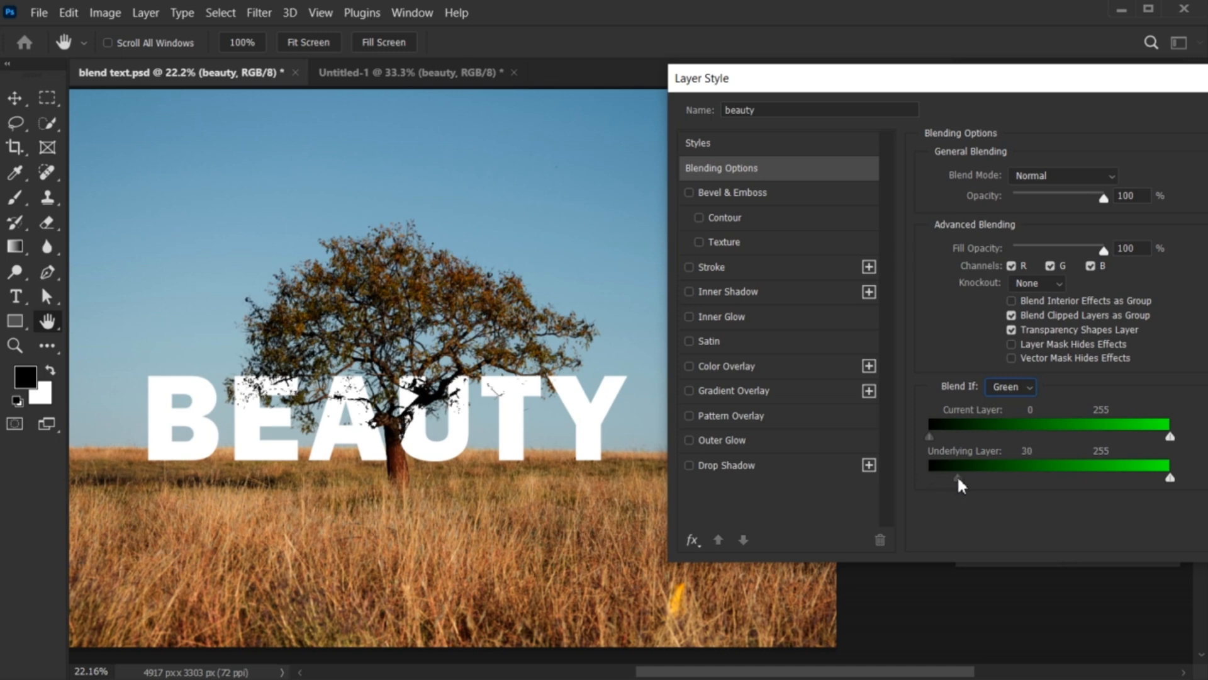
{"action": "left_click_drag", "start_coordinate": [930, 478], "coordinate": [1011, 478]}
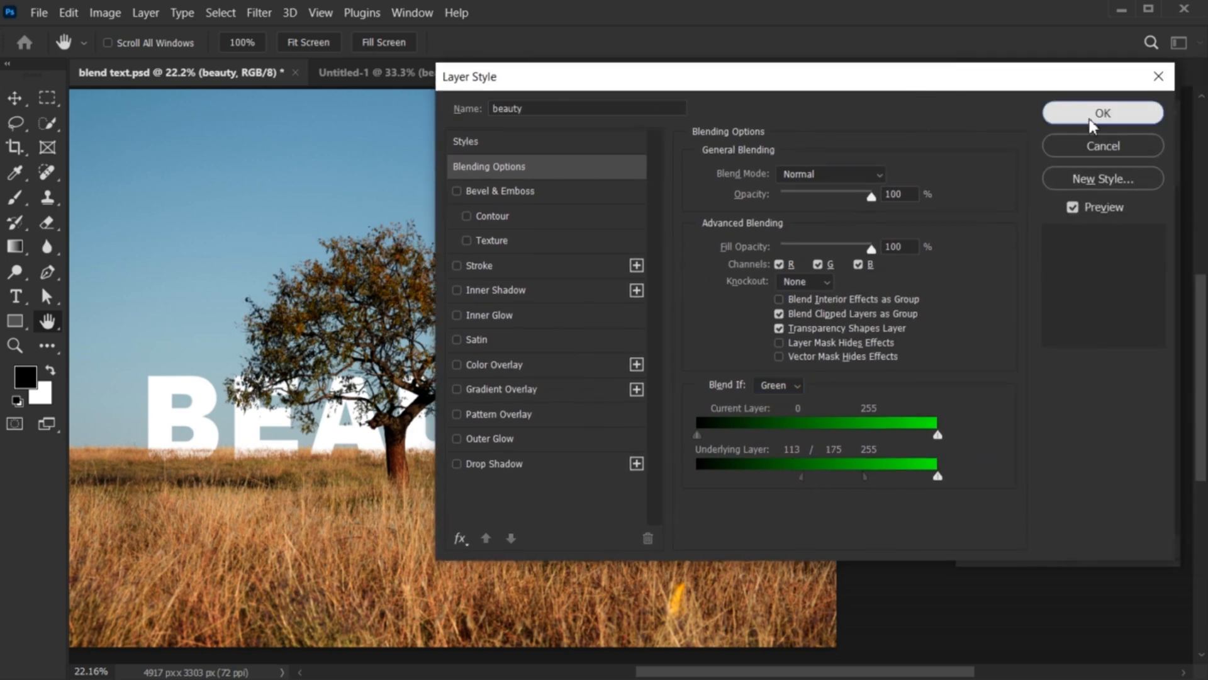
{"action": "left_click", "coordinate": [1102, 112]}
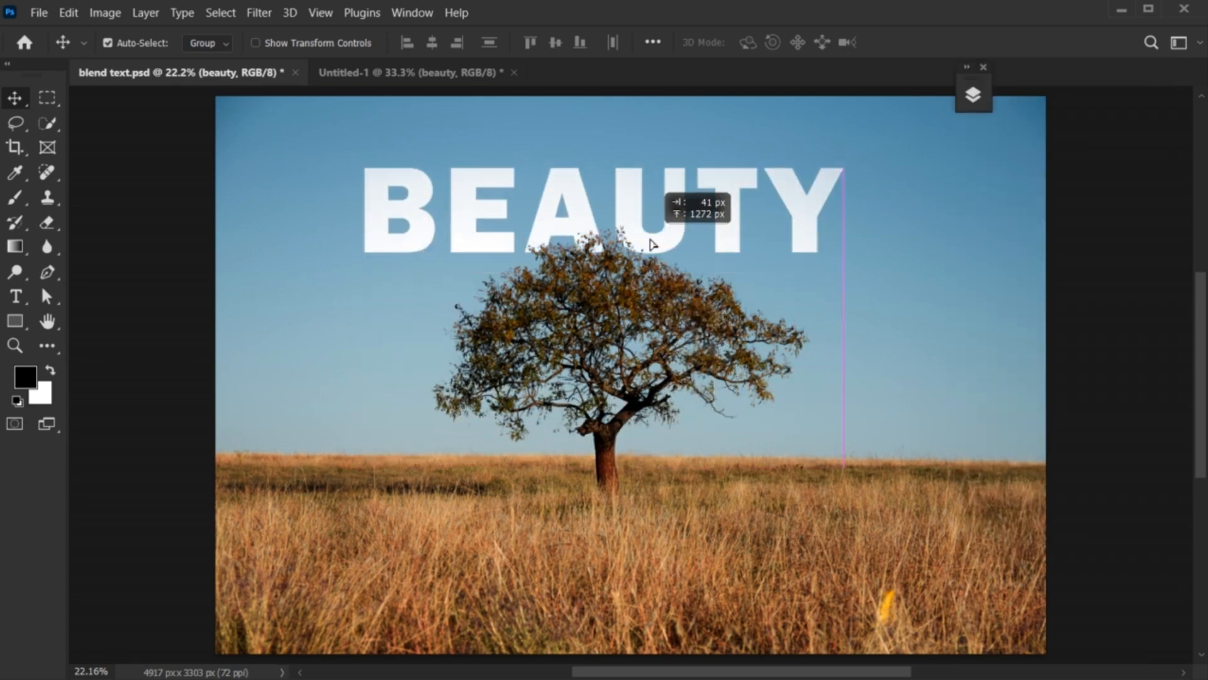
- Reposition BEAUTY just above the horizon so the tree's trunk and branches overlap the letters
{"action": "left_click_drag", "start_coordinate": [651, 242], "coordinate": [702, 478]}
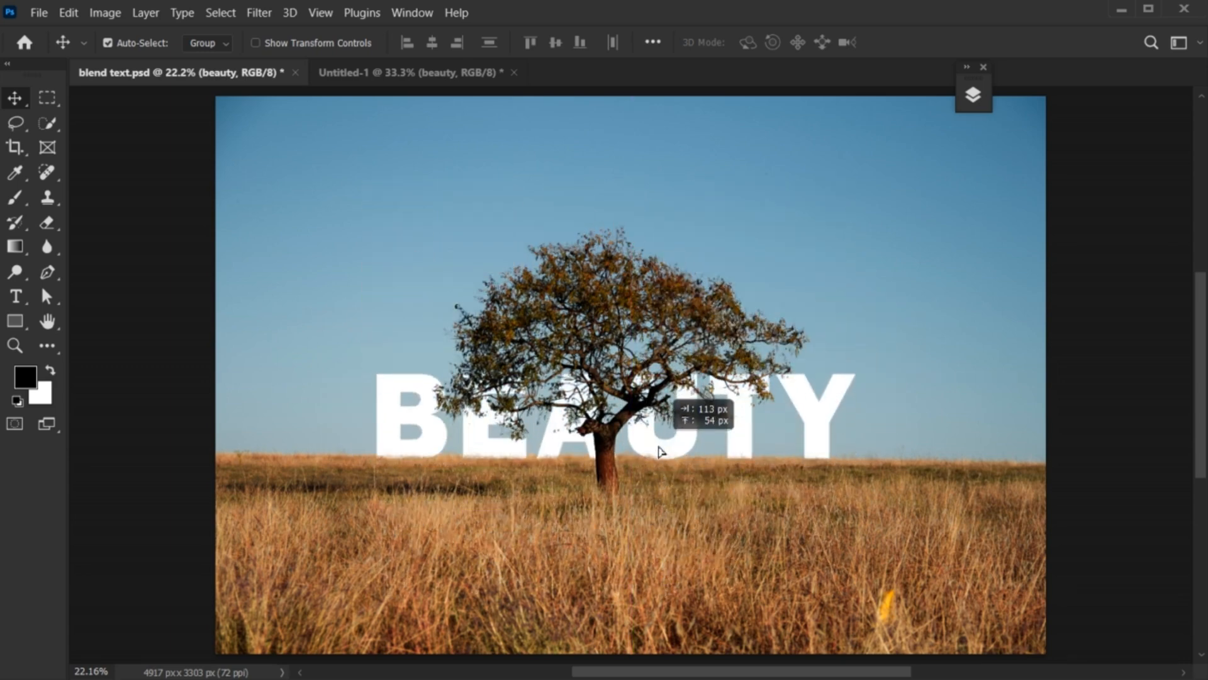
{"action": "left_click_drag", "start_coordinate": [658, 450], "coordinate": [729, 505]}
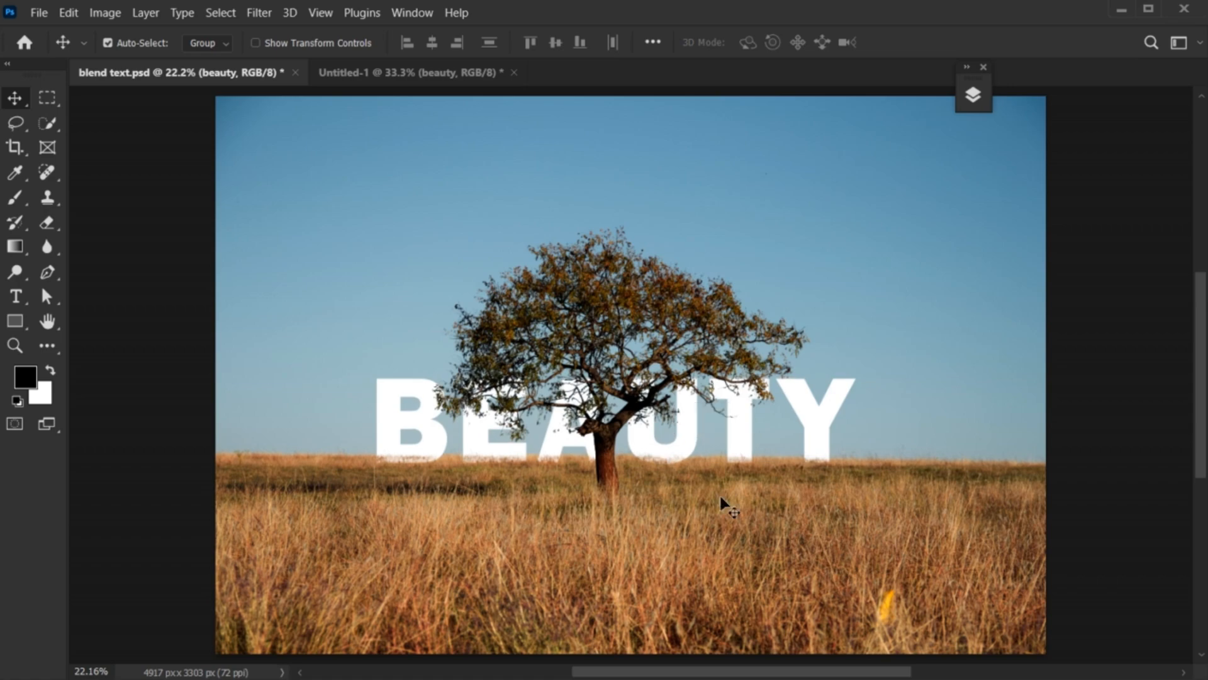